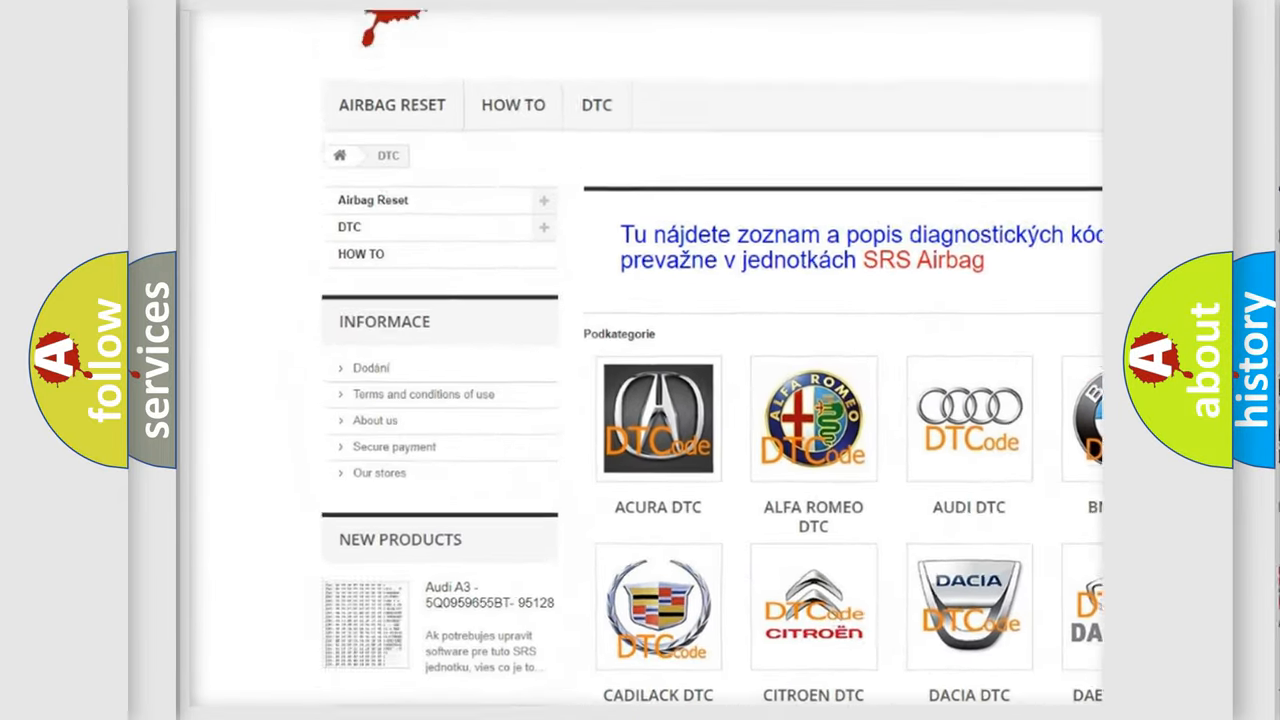
# Step: Move from the P0748 Definition panel to the Cause panel on replacing the AV control unit
pyautogui.scroll(-3)
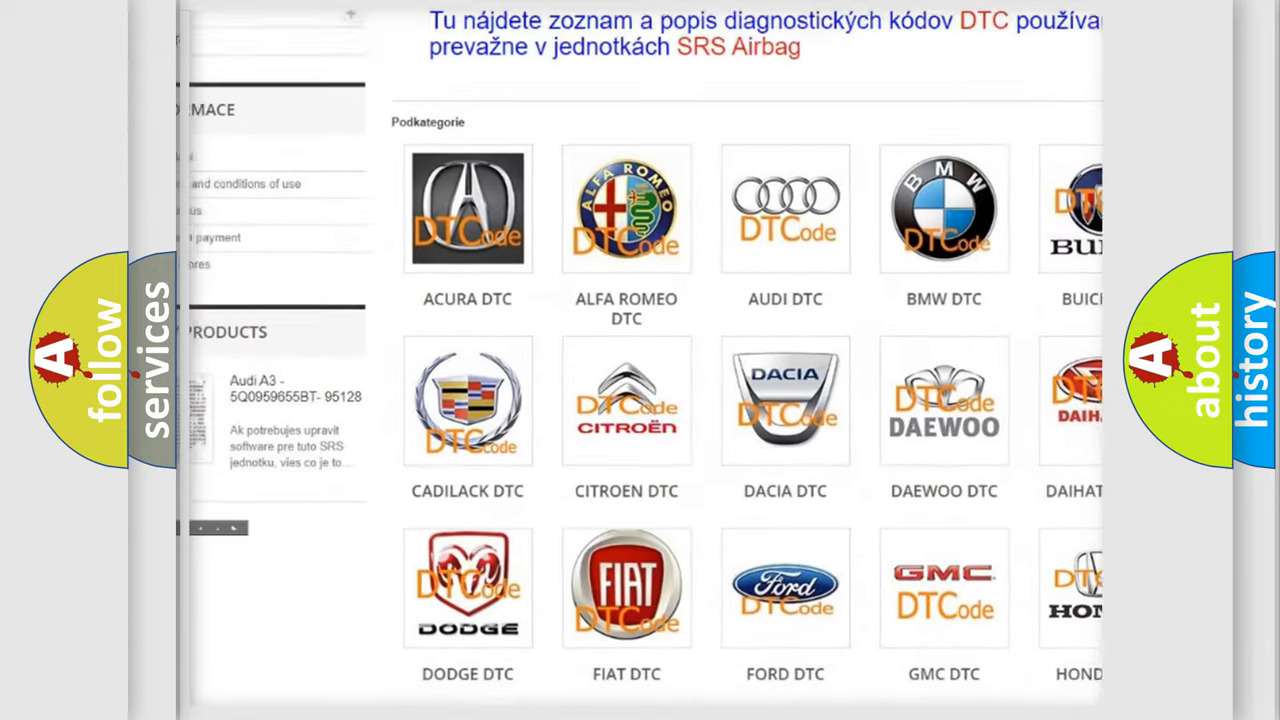
pyautogui.scroll(-3)
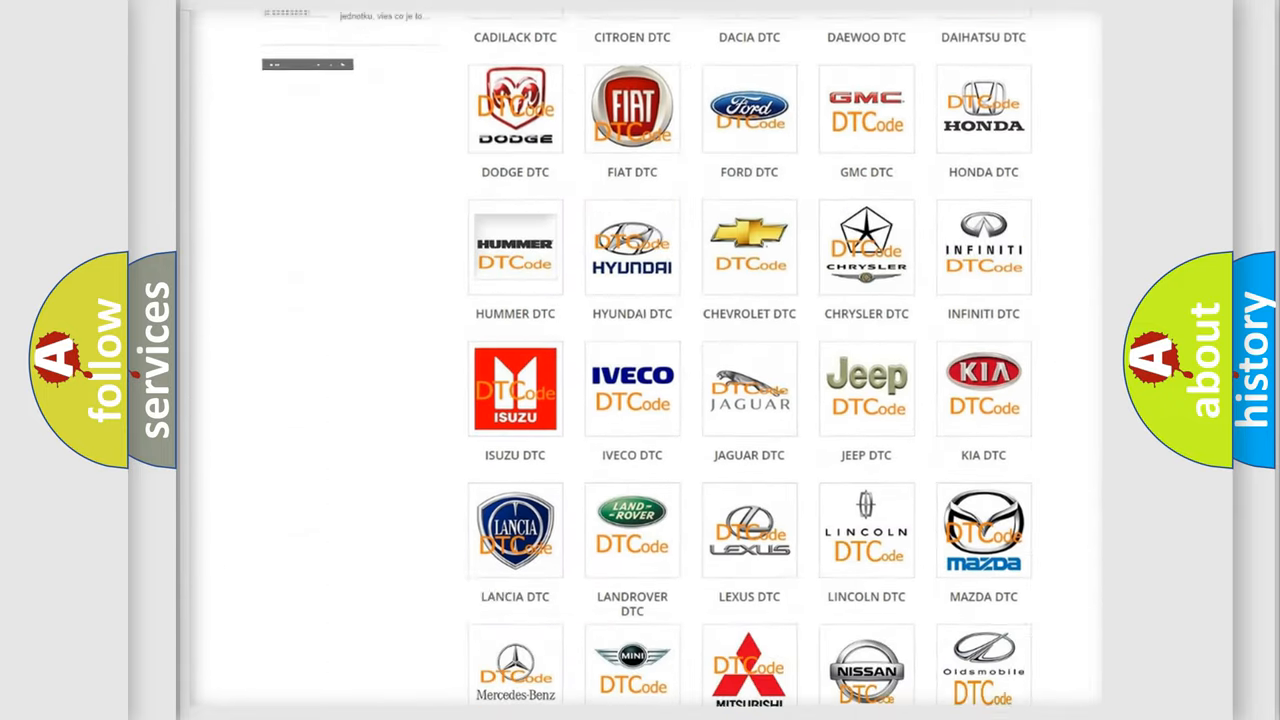
pyautogui.scroll(-3)
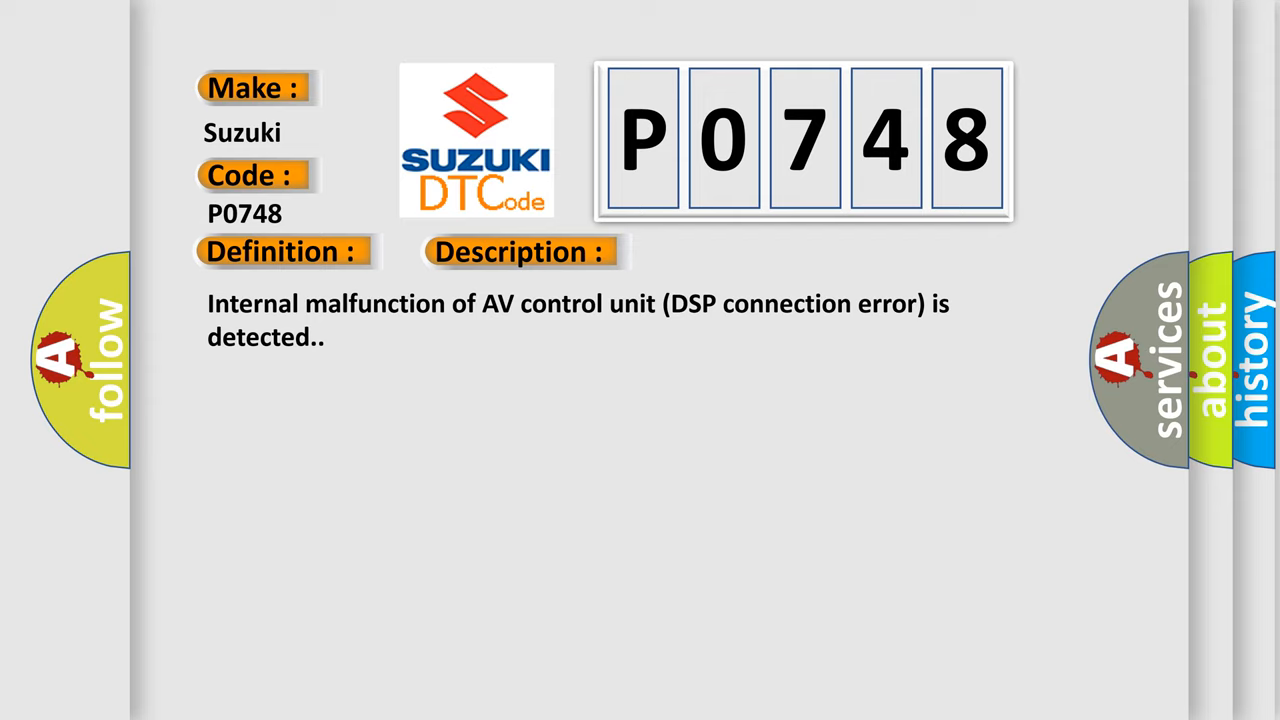
pyautogui.click(735, 251)
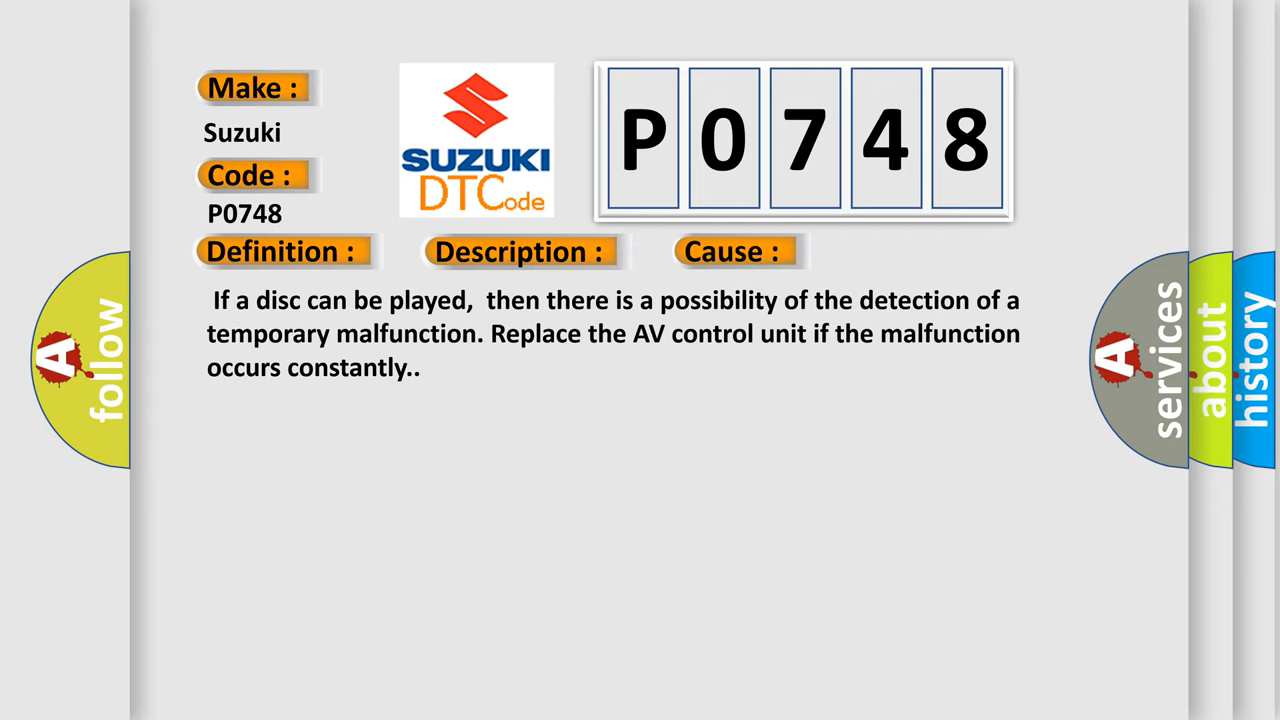